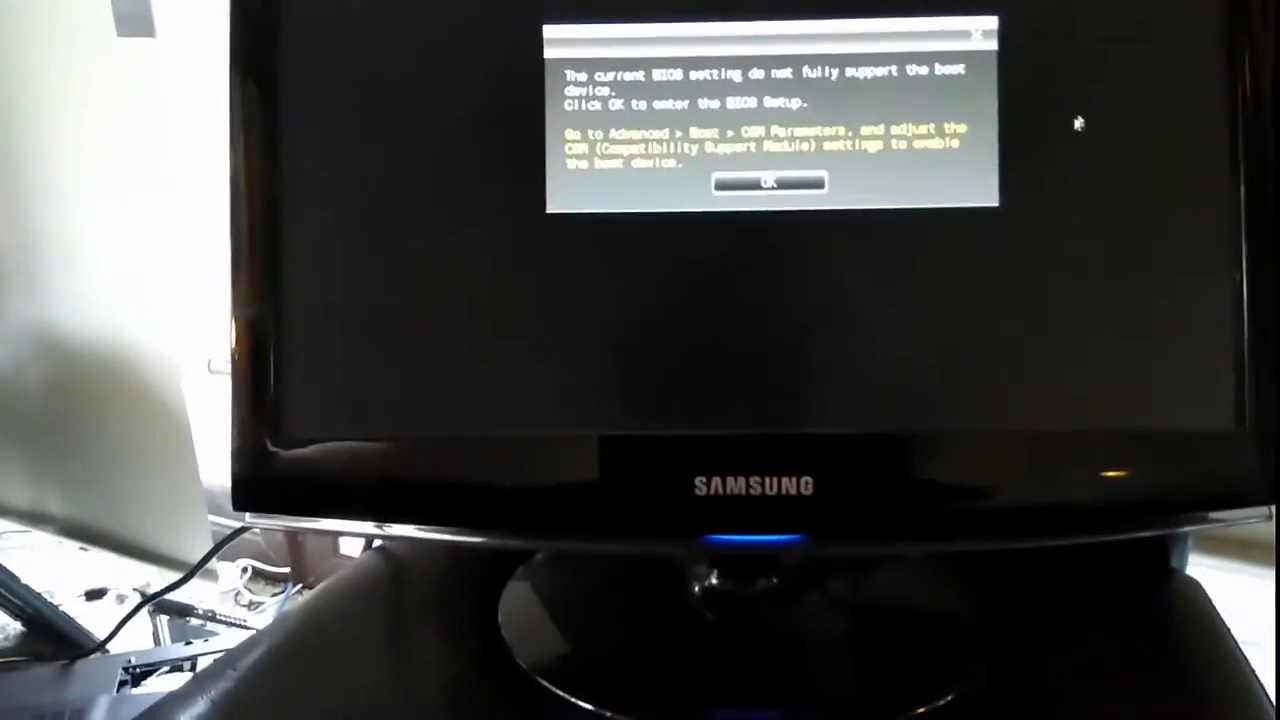
Accept the unsupported boot-device CSM warning to reach the Advanced Mode main page
{"action": "left_click", "coordinate": [763, 181]}
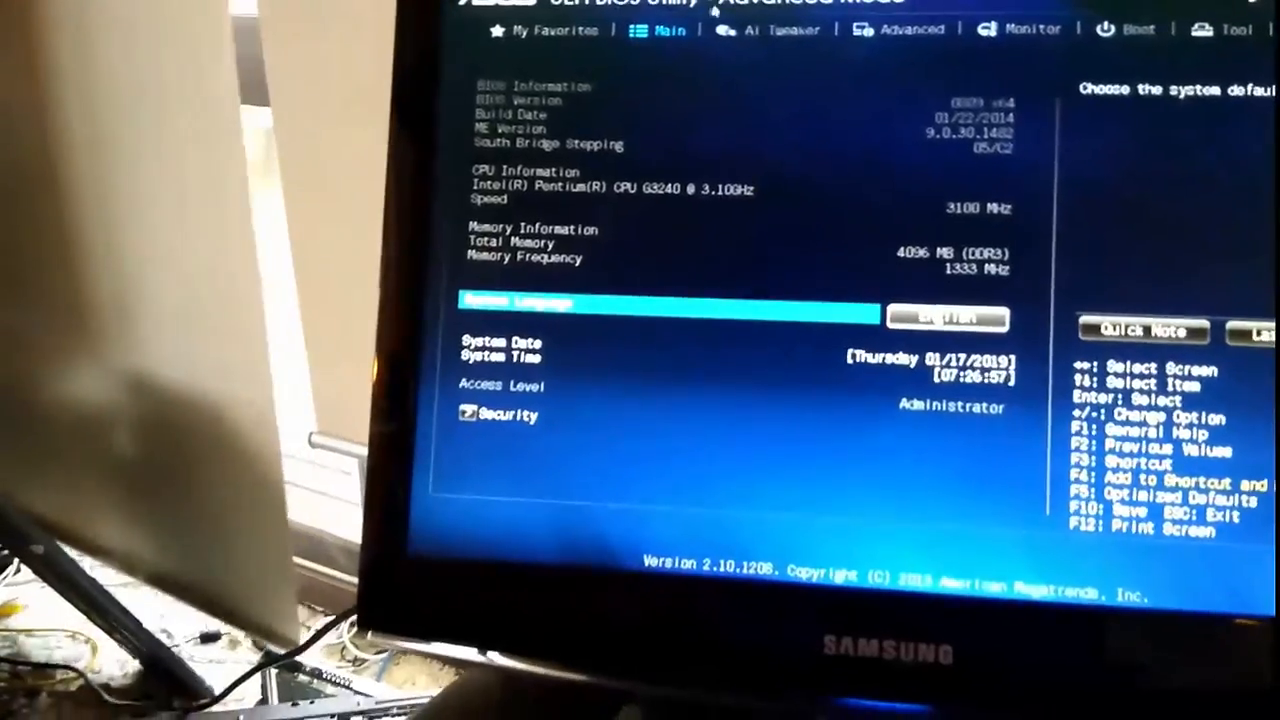
Show the Ai Tweaker settings and highlight the CPU Core Ratio option
{"action": "left_click", "coordinate": [780, 30]}
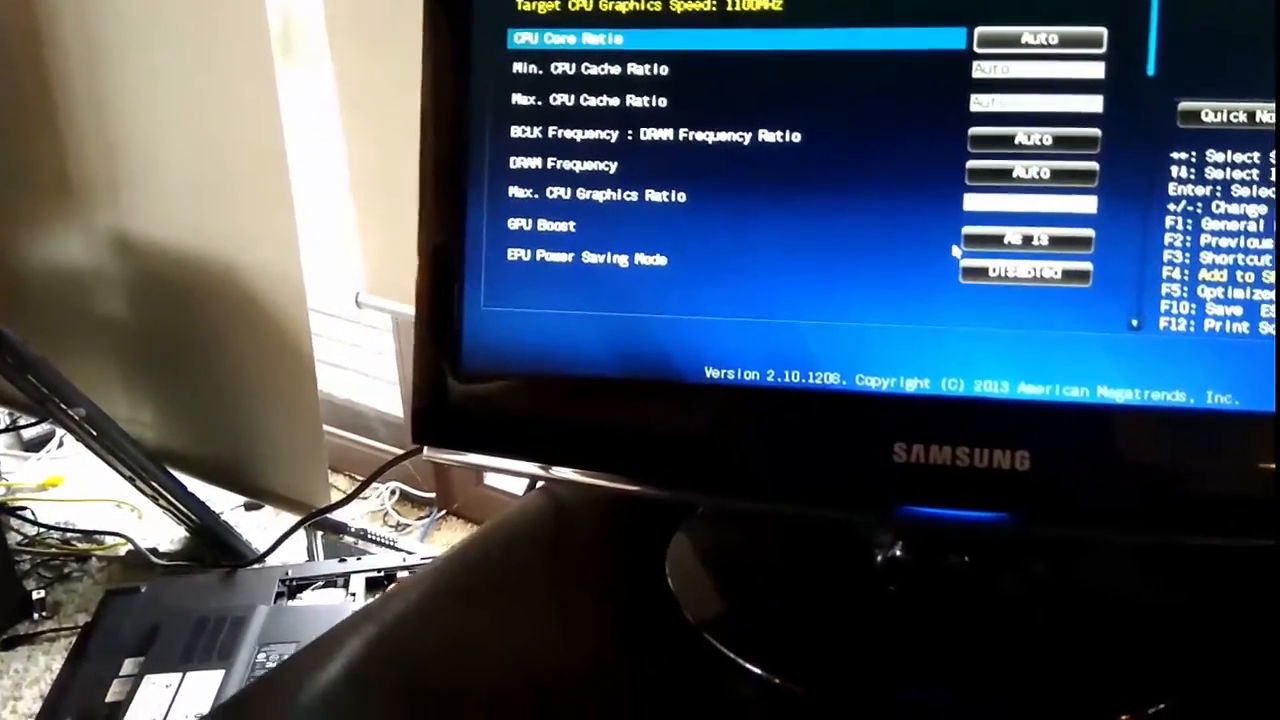
{"action": "key", "text": "Down"}
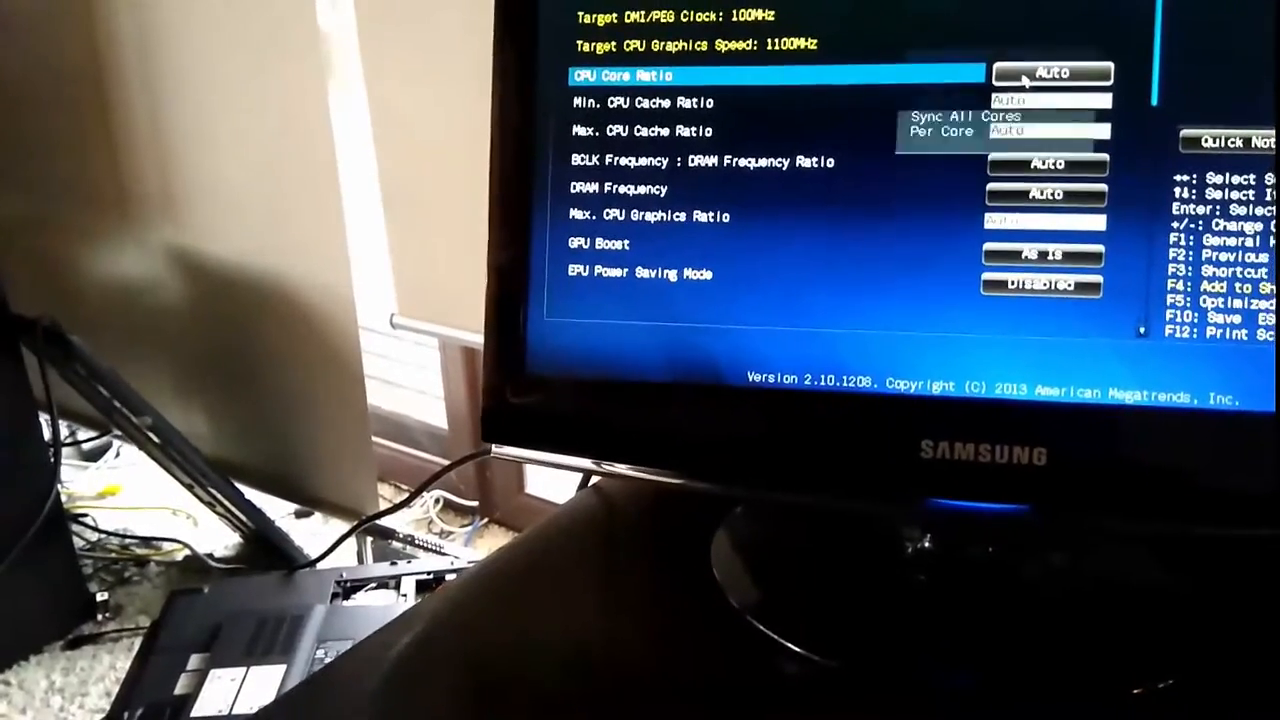
Show the CPU Configuration page and select CPU Power Management Configuration
{"action": "left_click", "coordinate": [1051, 72]}
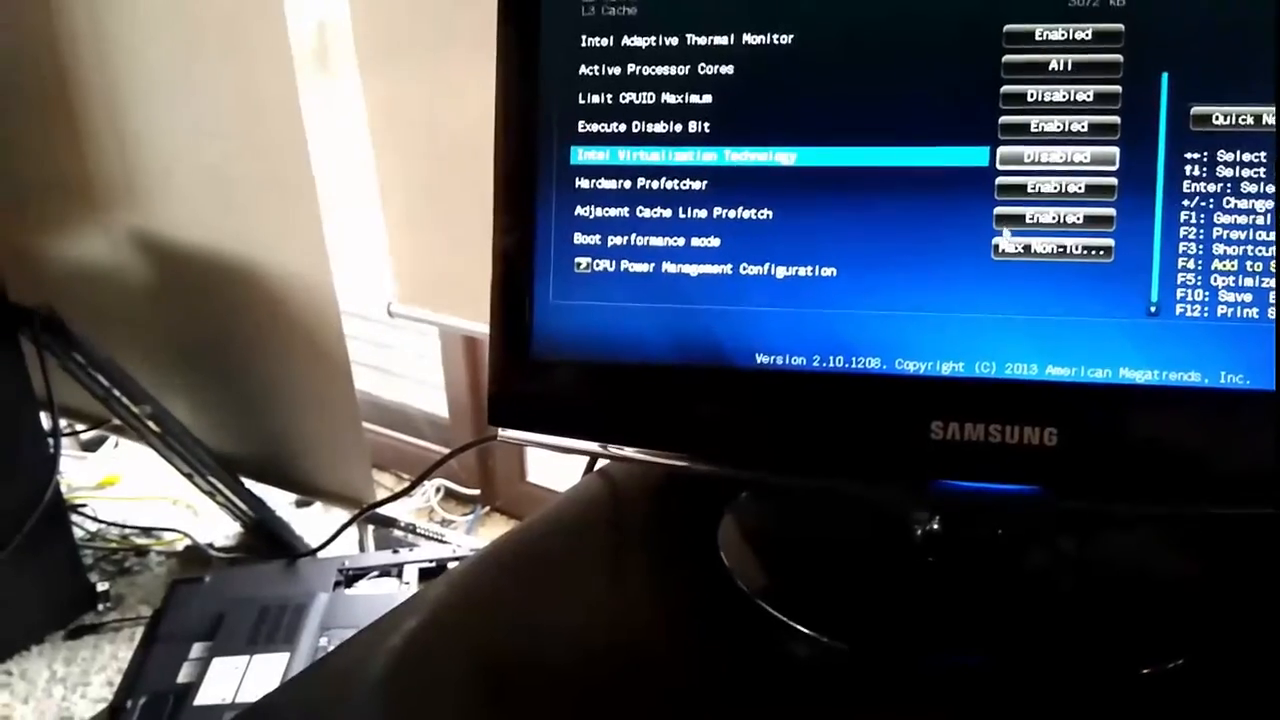
{"action": "key", "text": "Down"}
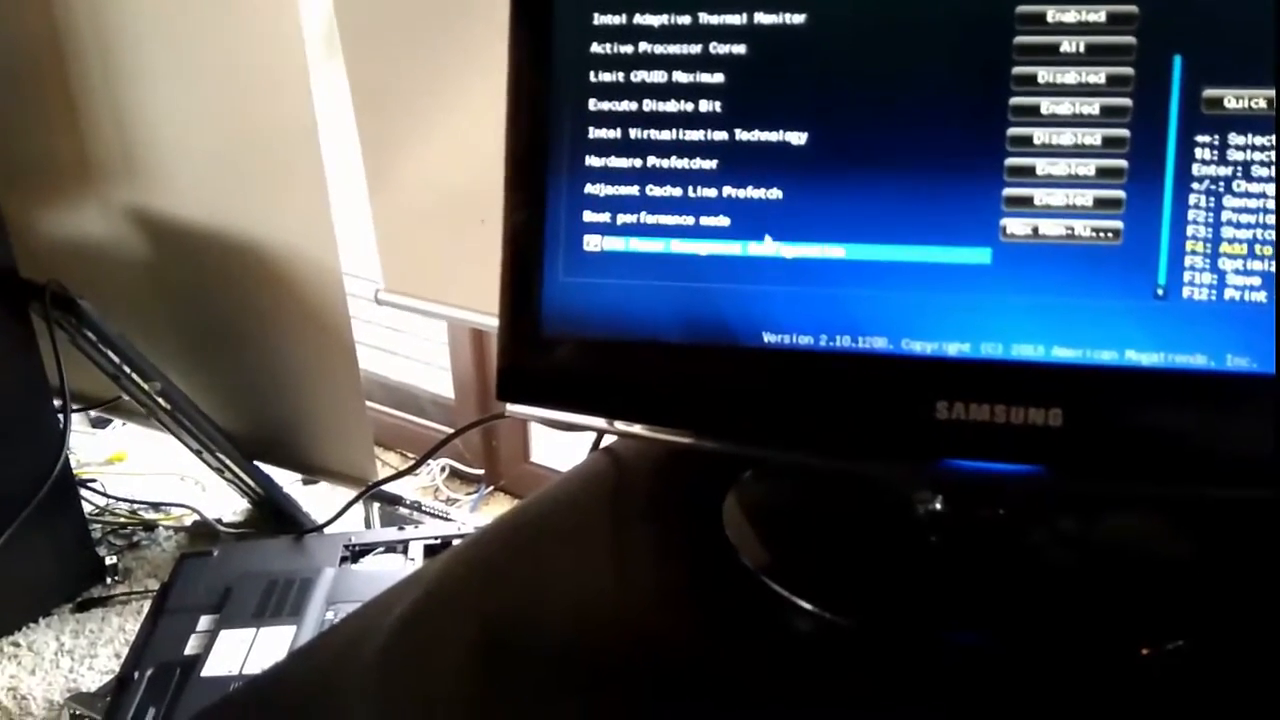